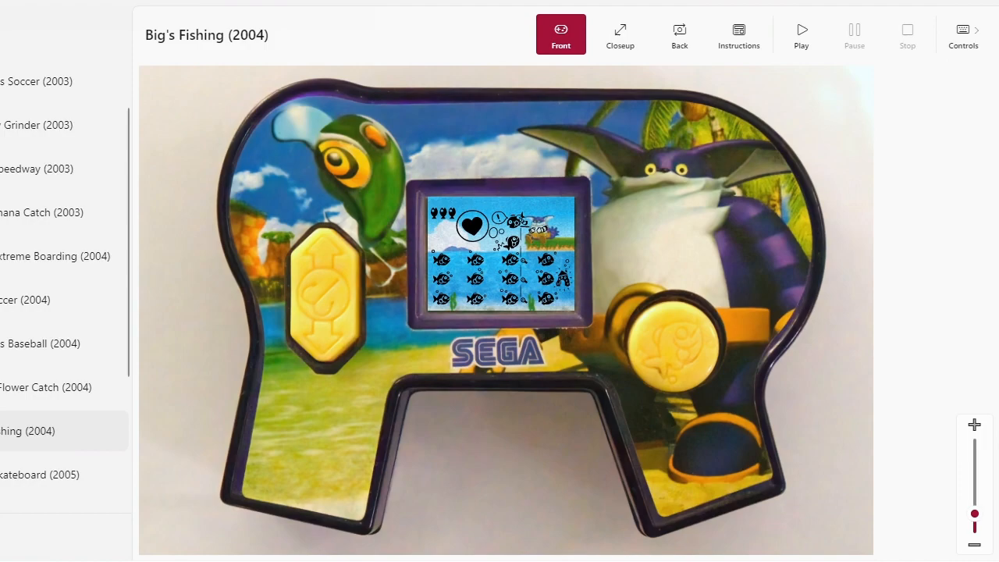
{"action": "mouse_move", "coordinate": [679, 35]}
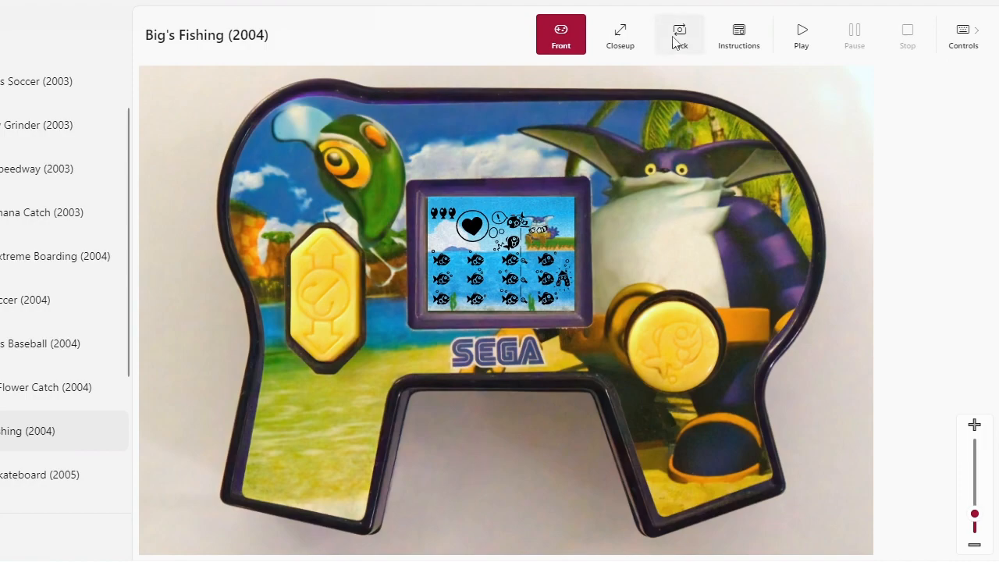
- Switch the Big's Fishing handheld display to its back view
{"action": "left_click", "coordinate": [678, 33]}
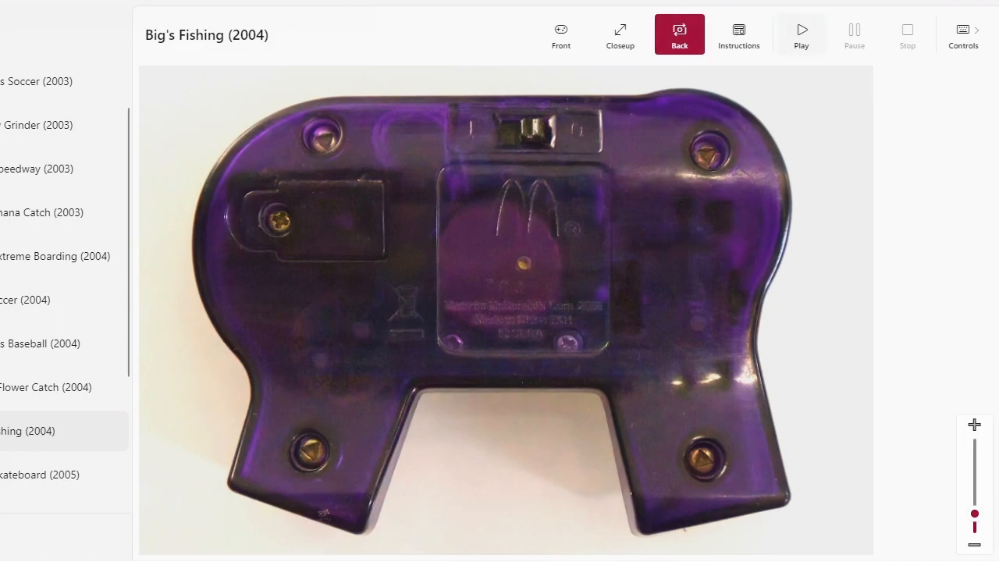
- Show the Big's Fishing instructions page and its keyboard controls list
{"action": "left_click", "coordinate": [739, 34]}
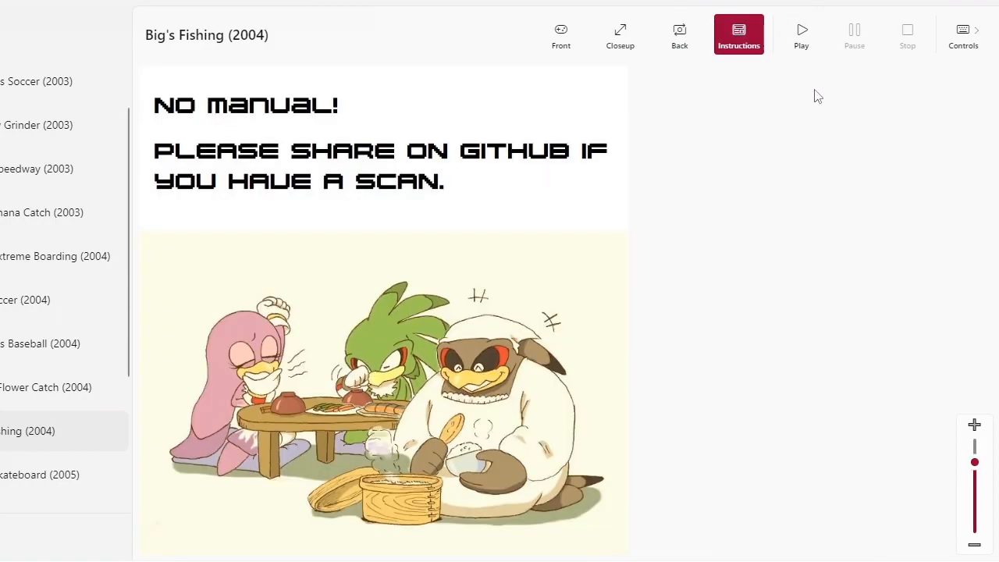
{"action": "left_click", "coordinate": [963, 34]}
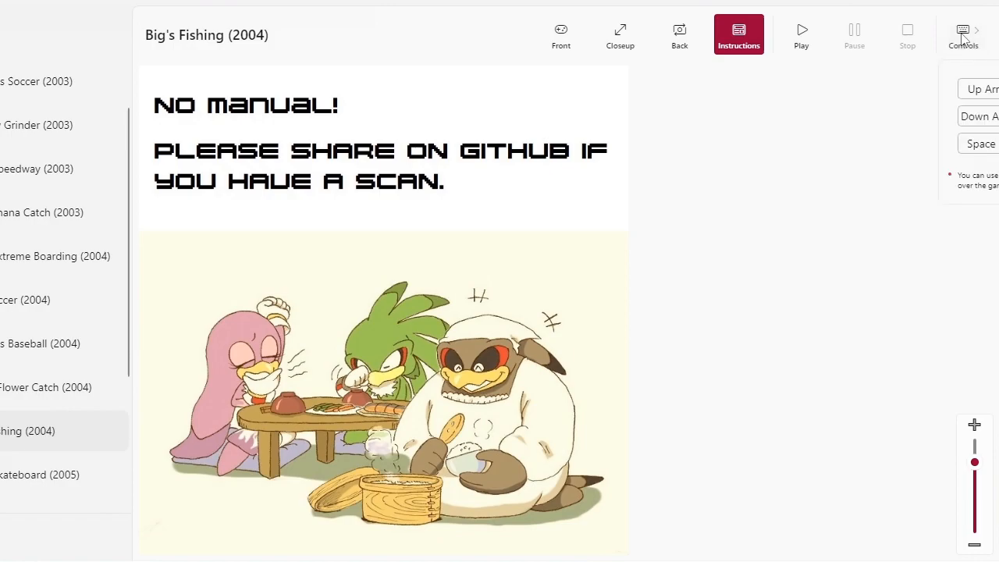
{"action": "mouse_move", "coordinate": [892, 41]}
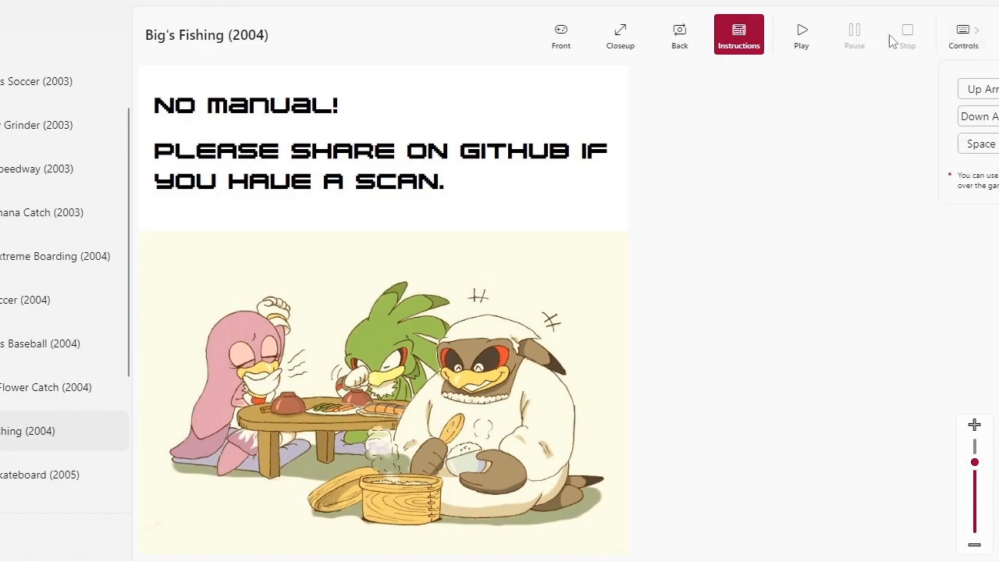
{"action": "mouse_move", "coordinate": [580, 59]}
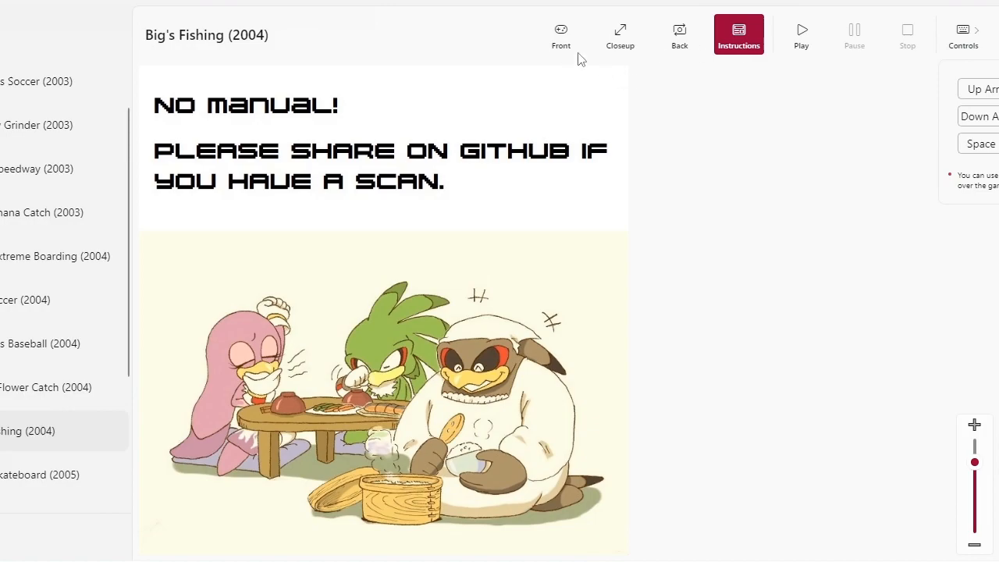
- Return to the front view, then zoom into the LCD screen closeup
{"action": "left_click", "coordinate": [560, 33]}
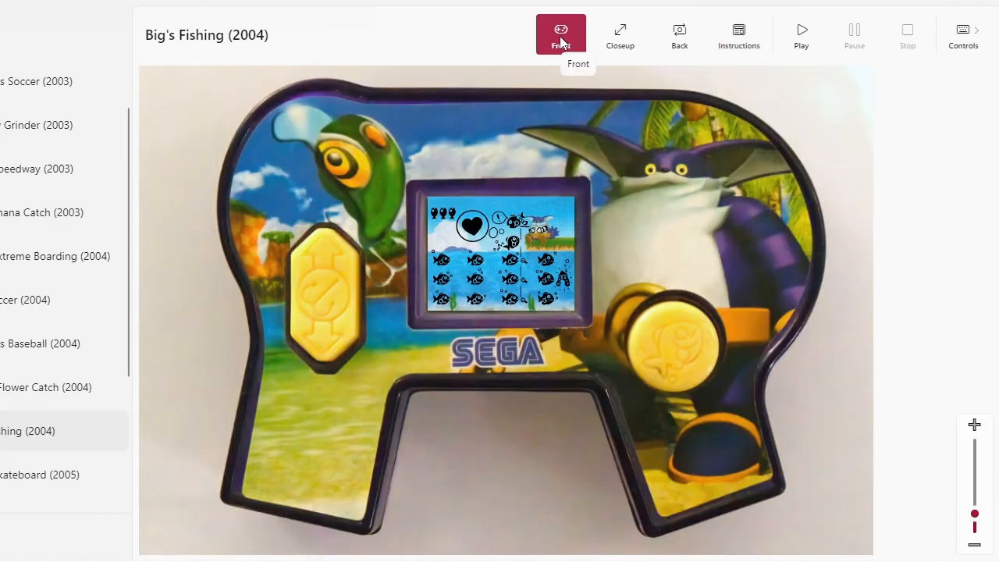
{"action": "mouse_move", "coordinate": [322, 331]}
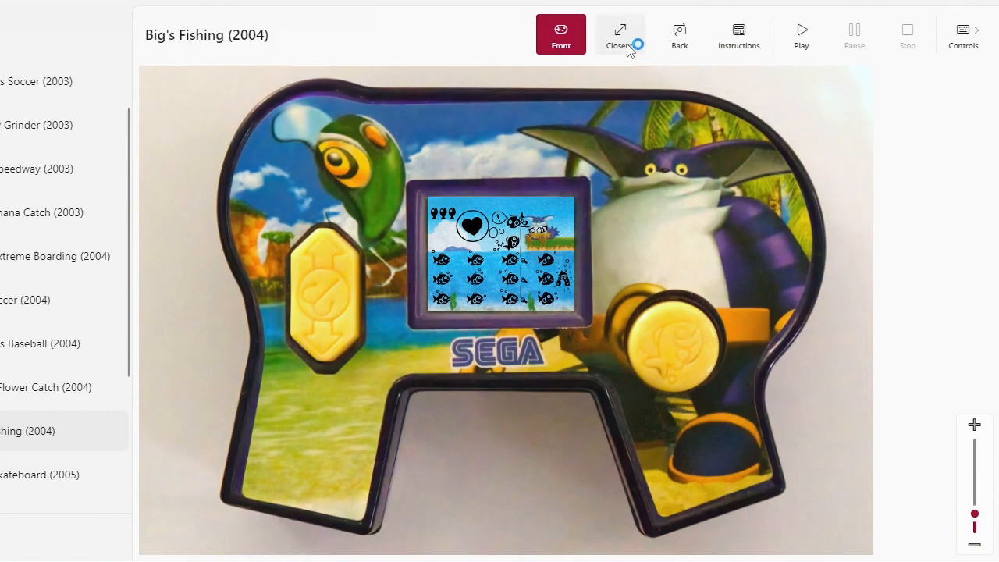
{"action": "left_click", "coordinate": [619, 33]}
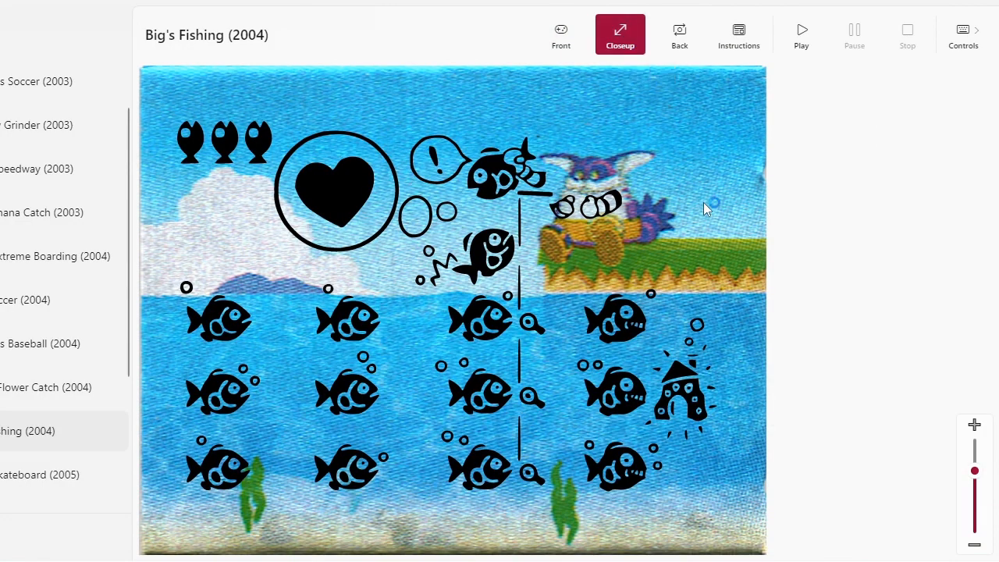
{"action": "mouse_move", "coordinate": [871, 263]}
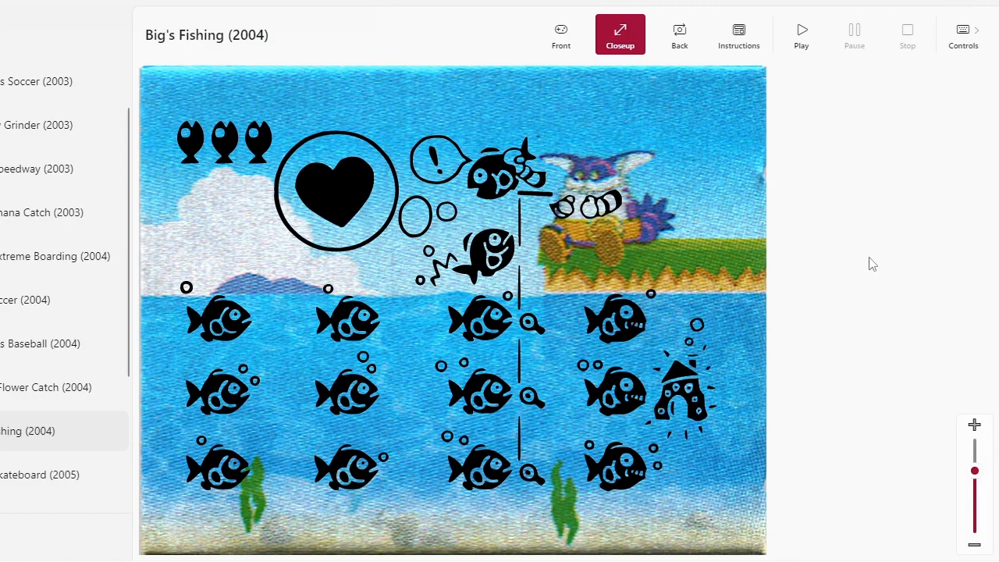
{"action": "mouse_move", "coordinate": [908, 281]}
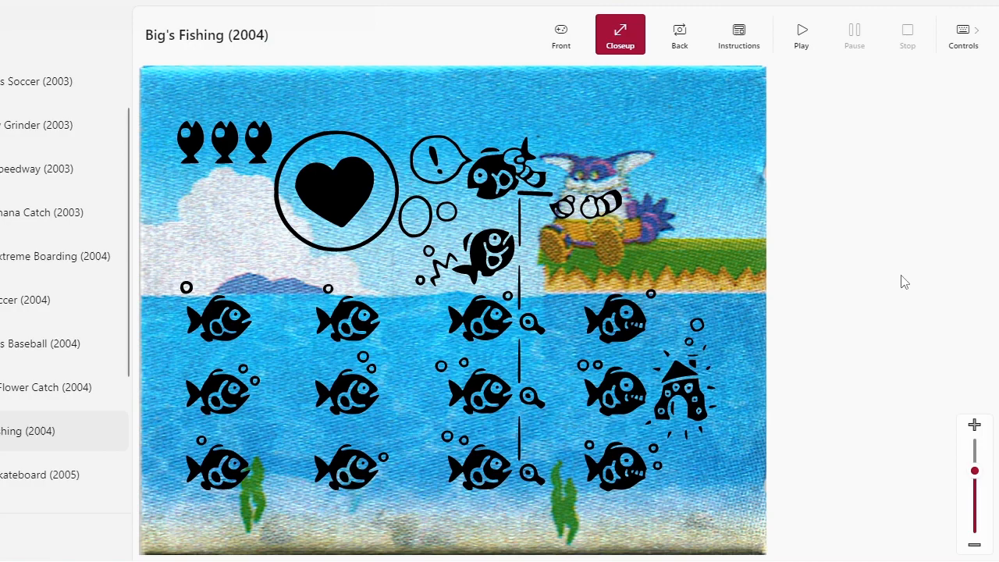
{"action": "mouse_move", "coordinate": [897, 283]}
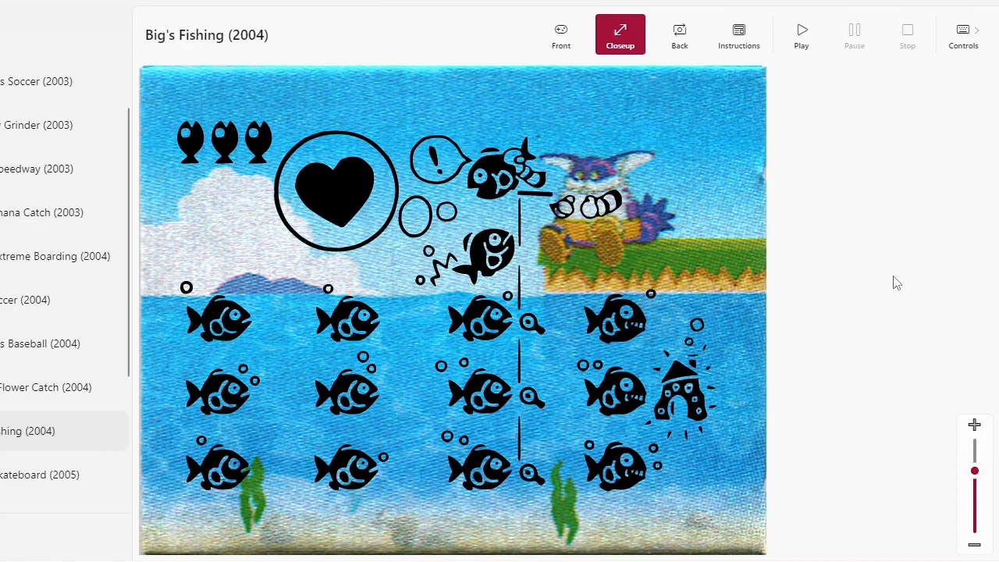
- Start Big's Fishing, play with Up, Down and Space, then stop it
{"action": "left_click", "coordinate": [801, 33]}
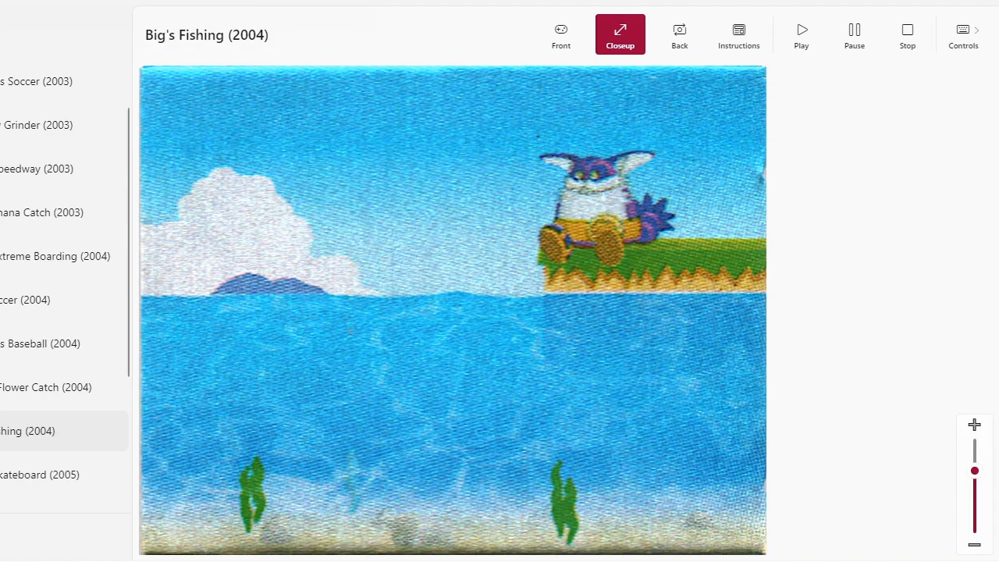
{"action": "left_click", "coordinate": [800, 35]}
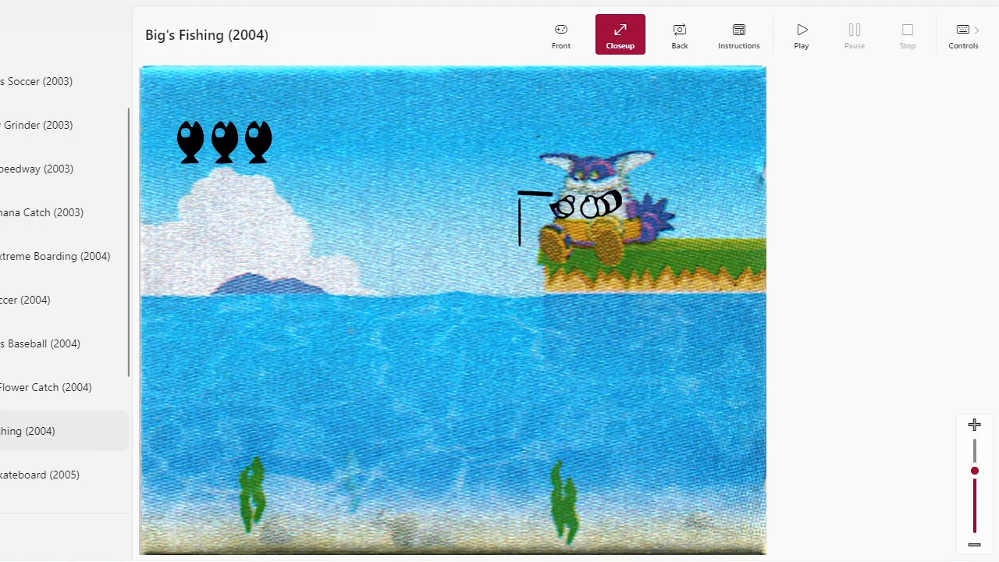